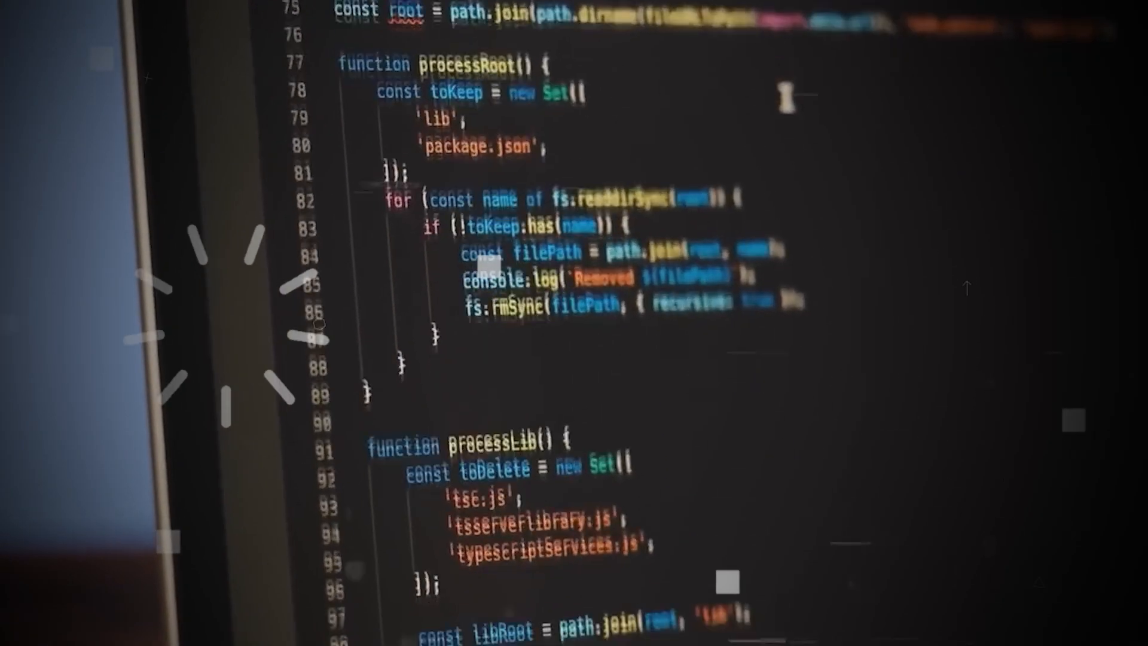
scroll(down, 3)
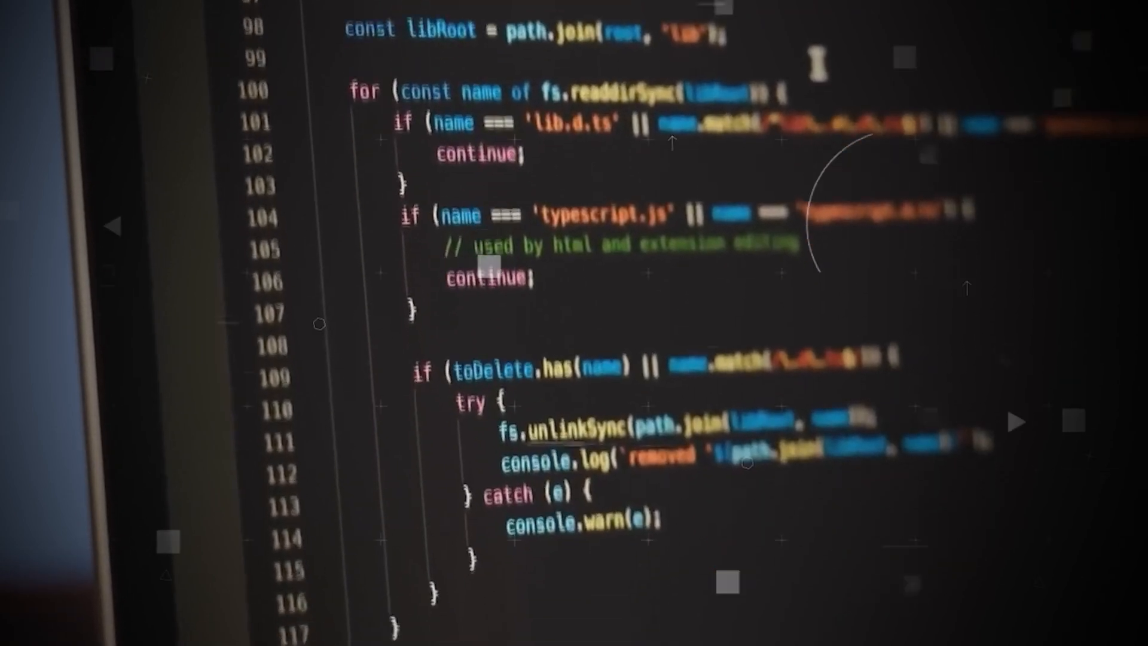